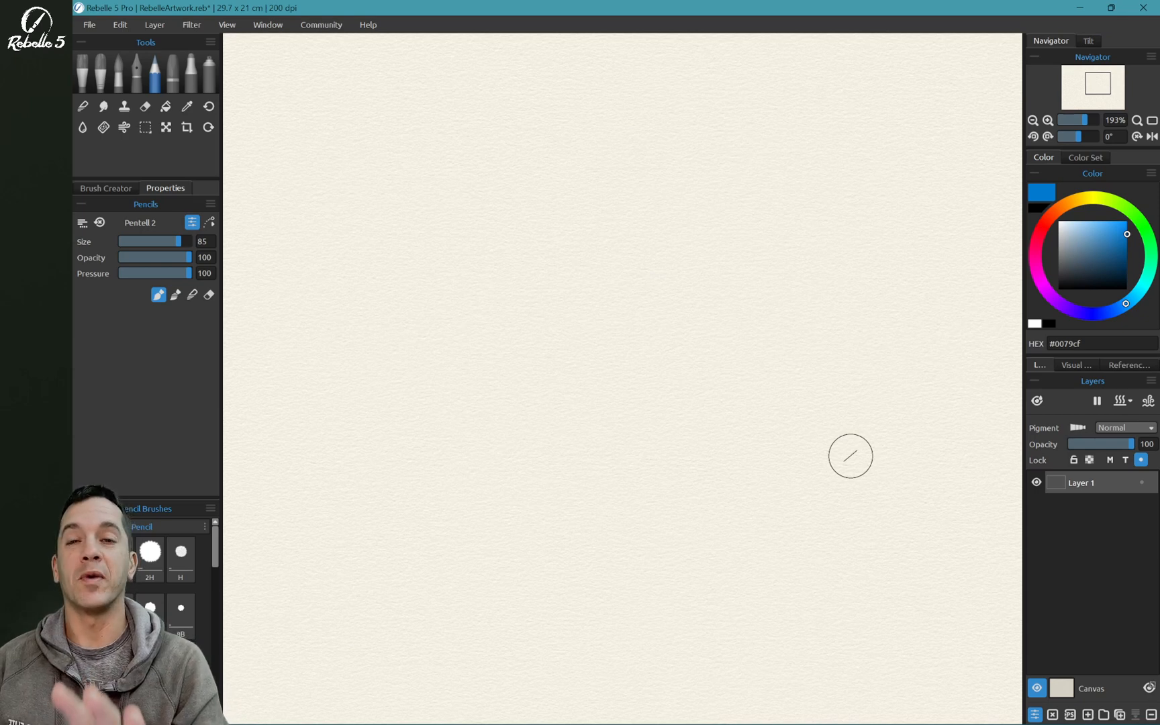
mouse_move(891, 436)
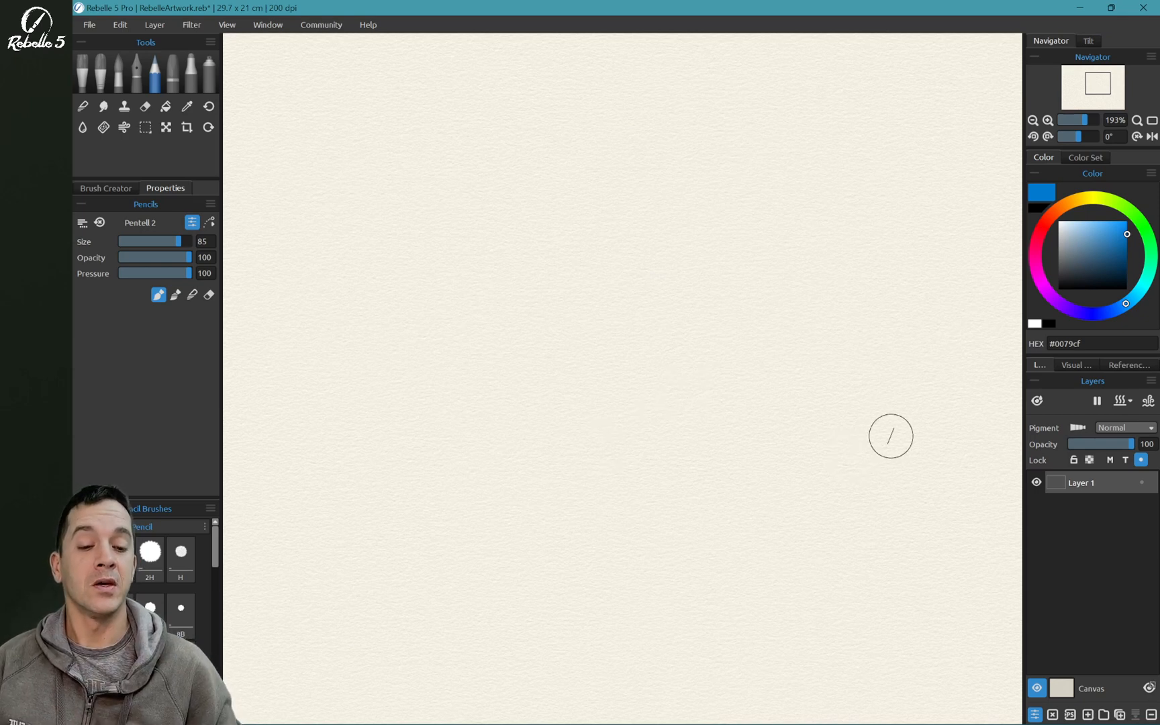
mouse_move(1009, 412)
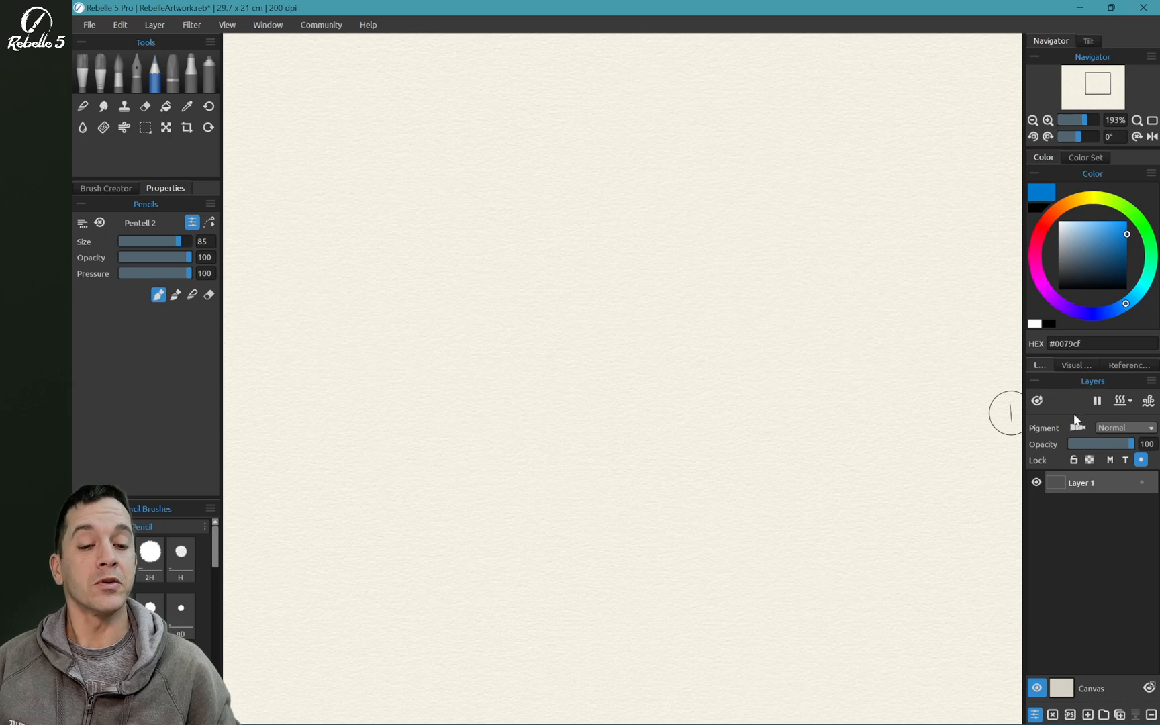
mouse_move(1078, 427)
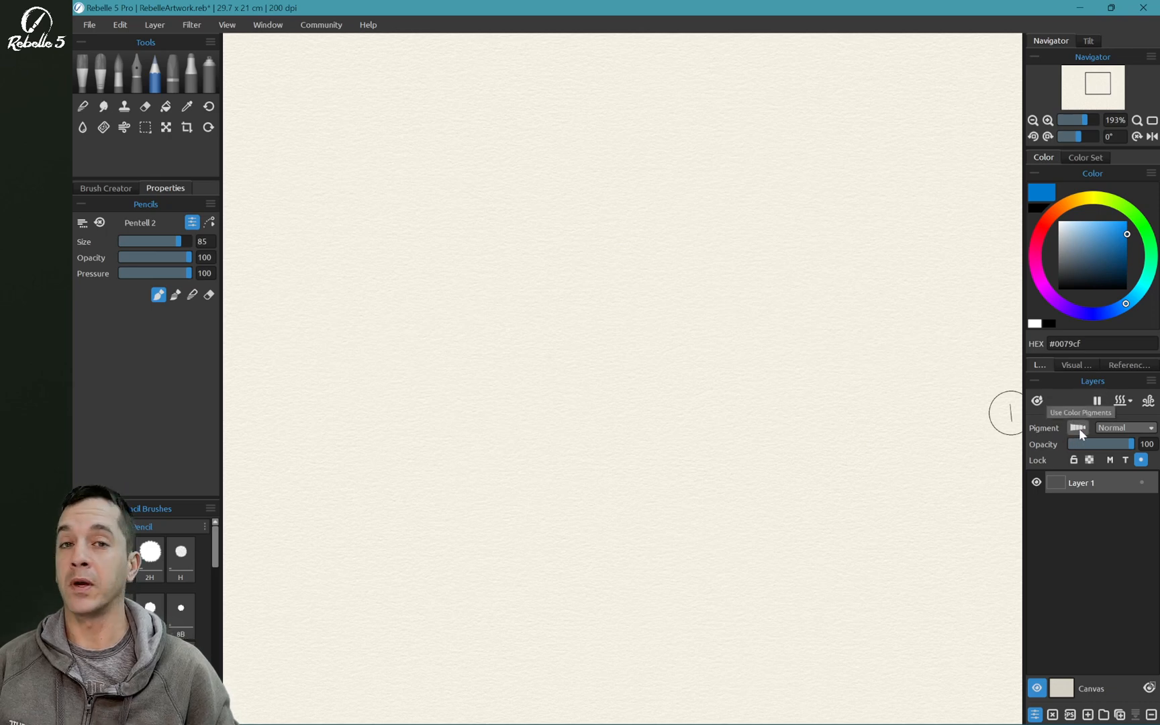
mouse_move(1076, 435)
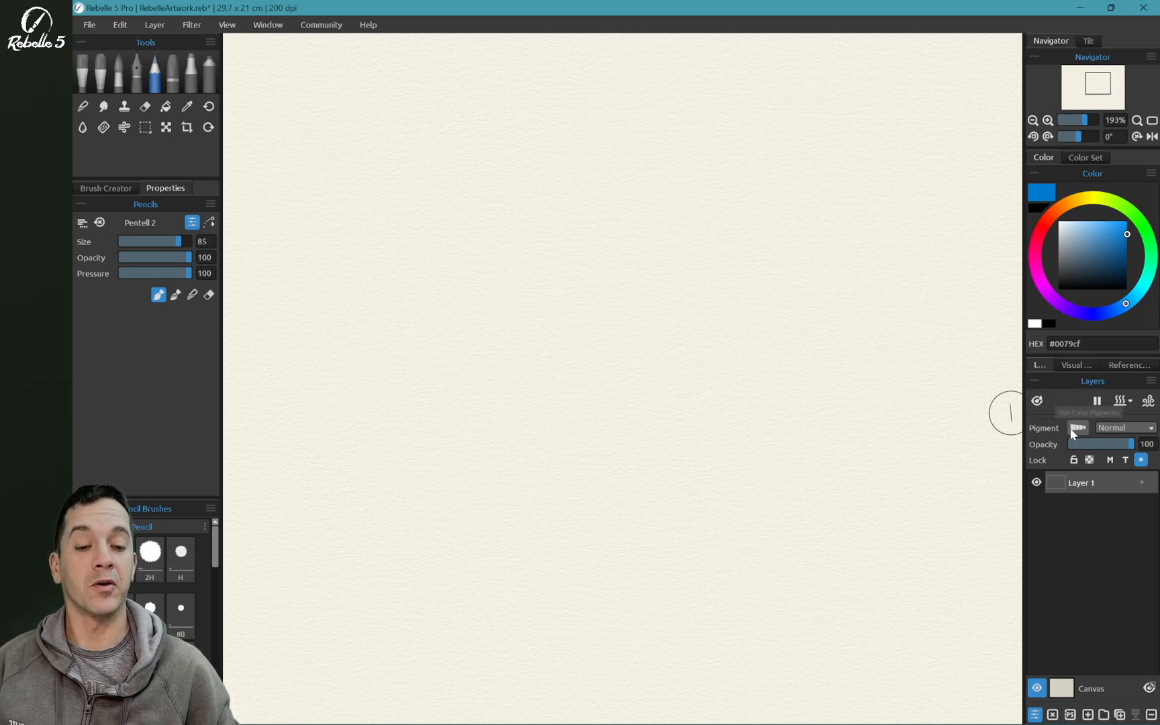
mouse_move(1089, 459)
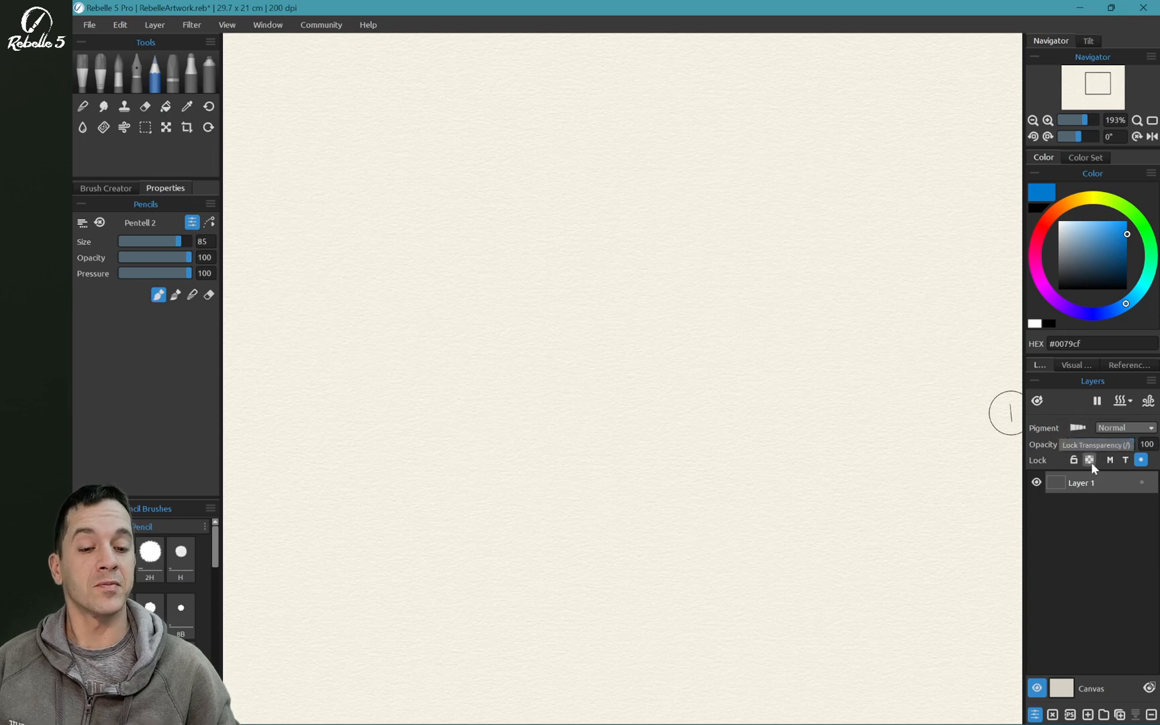
mouse_move(1074, 460)
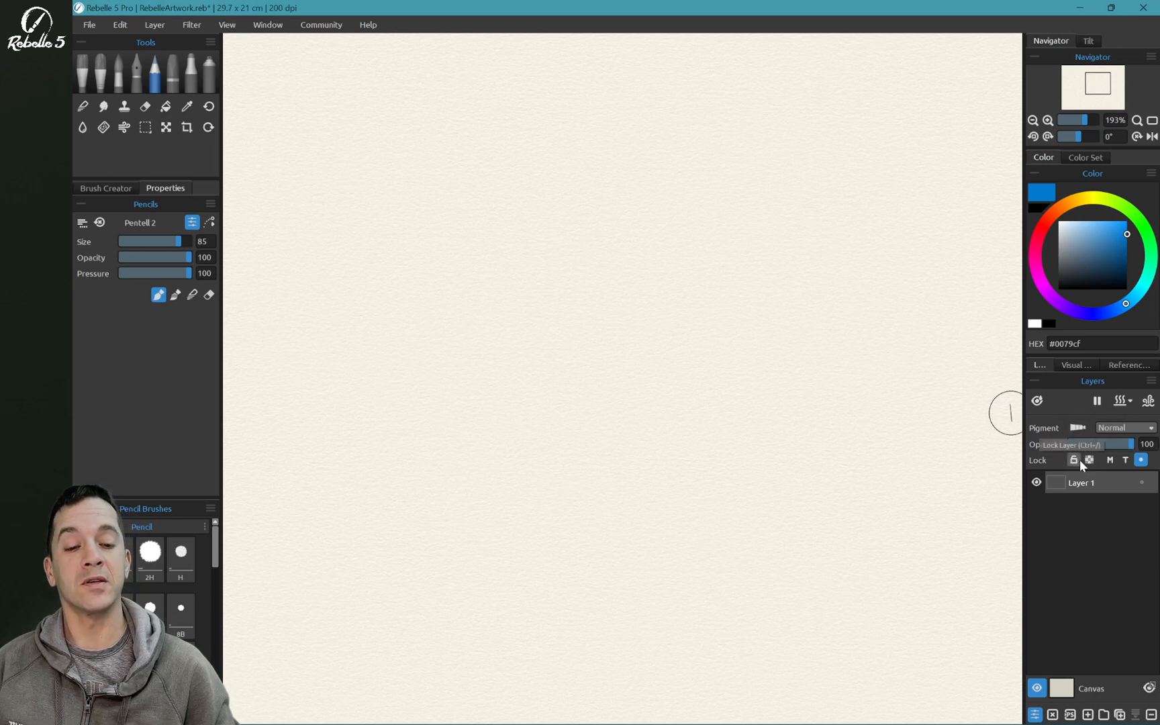
mouse_move(1004, 504)
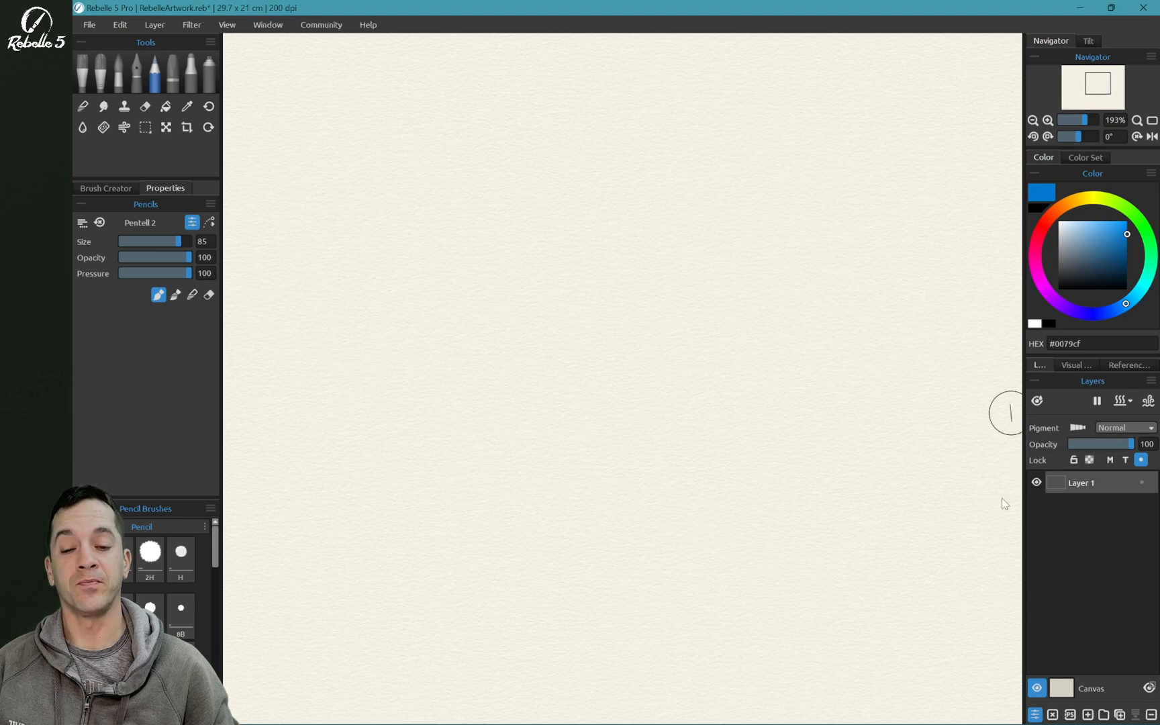
mouse_move(470, 364)
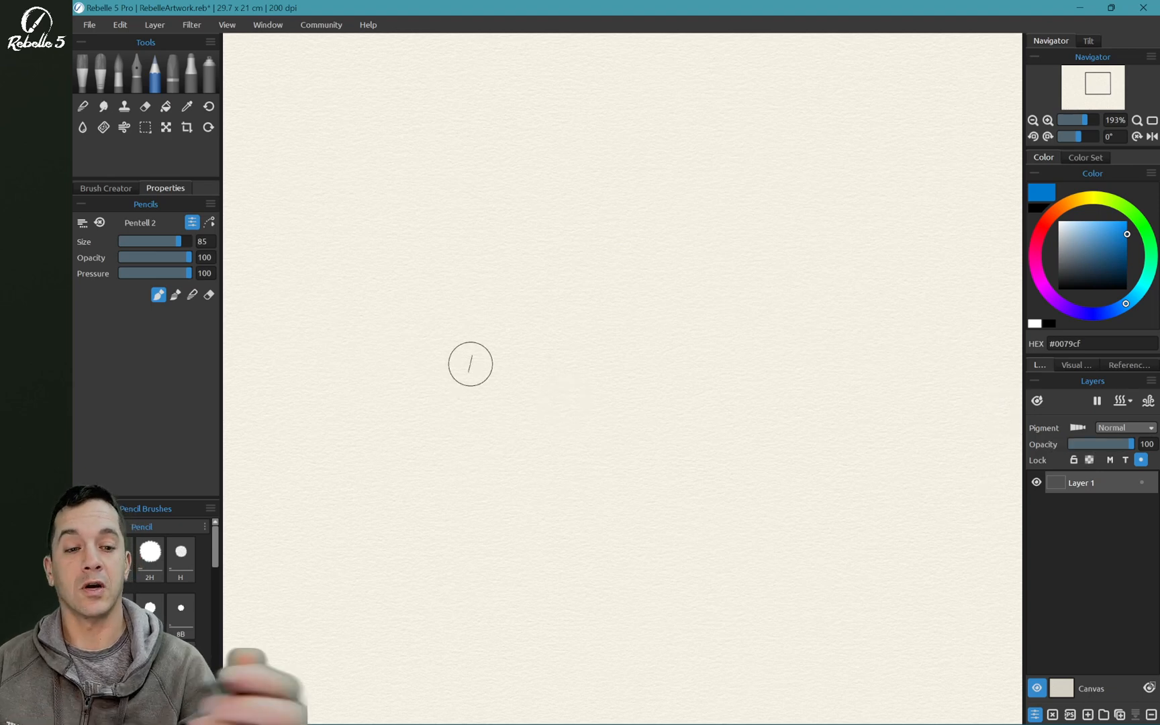
mouse_move(1089, 459)
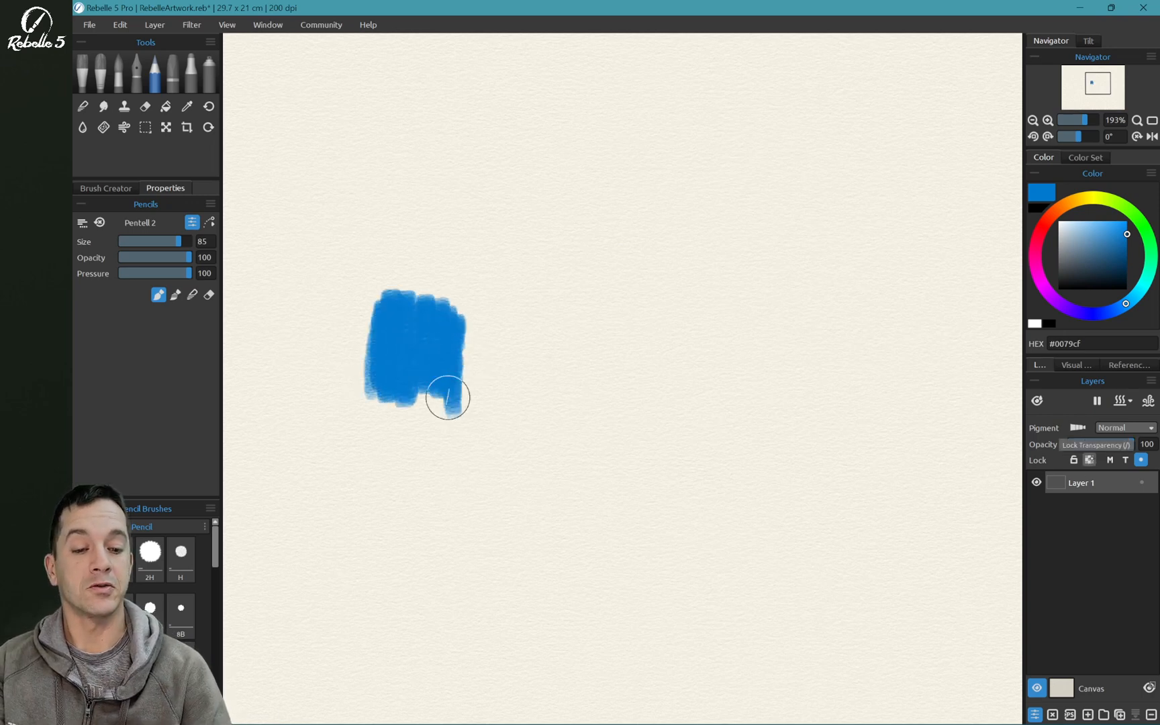
Lock transparency on Layer 1 so yellow strokes stay inside the blue swatch.
click(1081, 198)
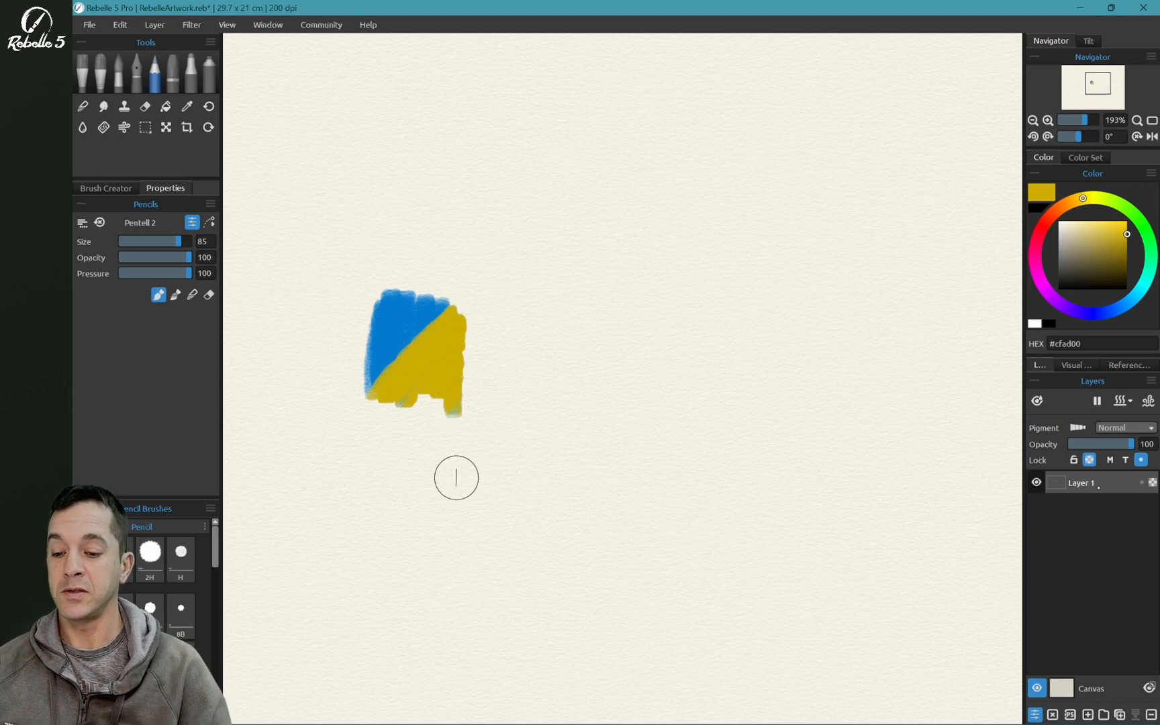
mouse_move(326, 229)
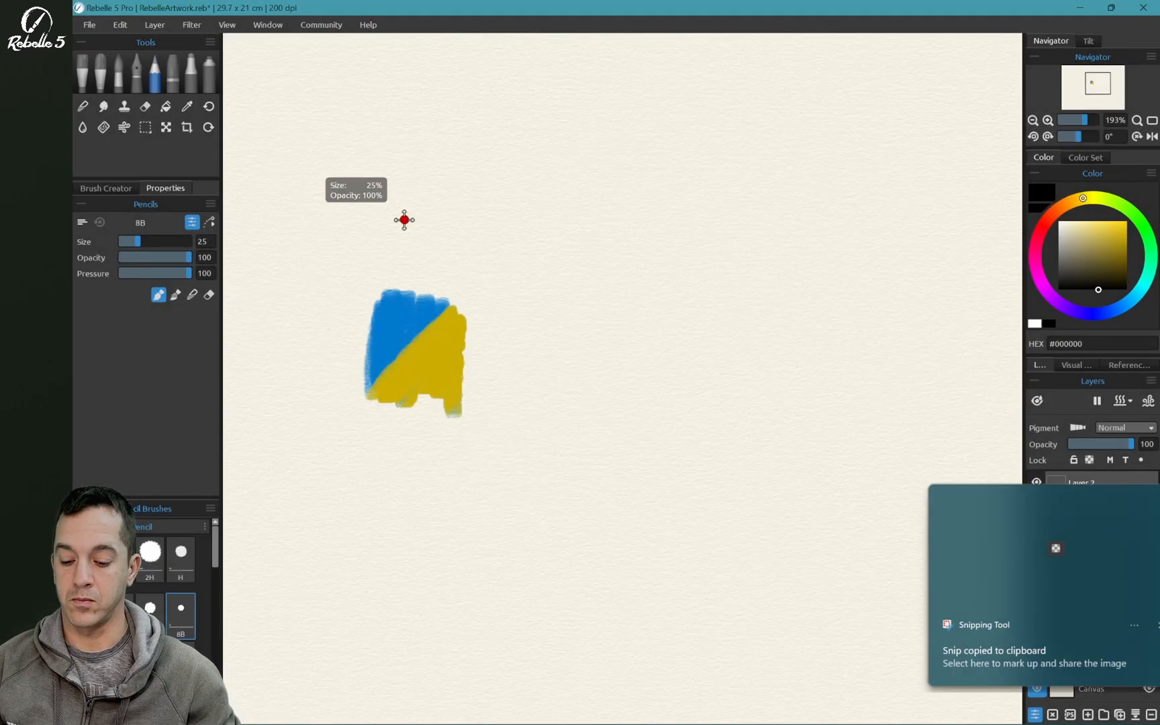
Paste the grey checkered square above the swatch and confirm its placement.
click(165, 128)
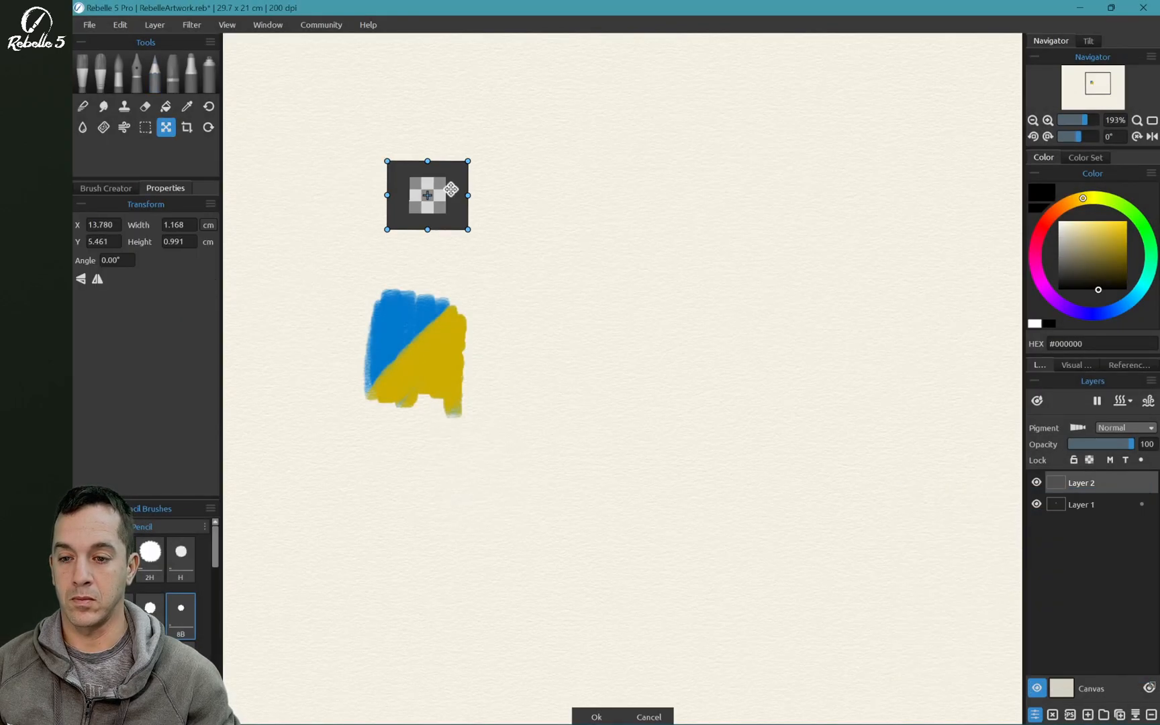
click(596, 717)
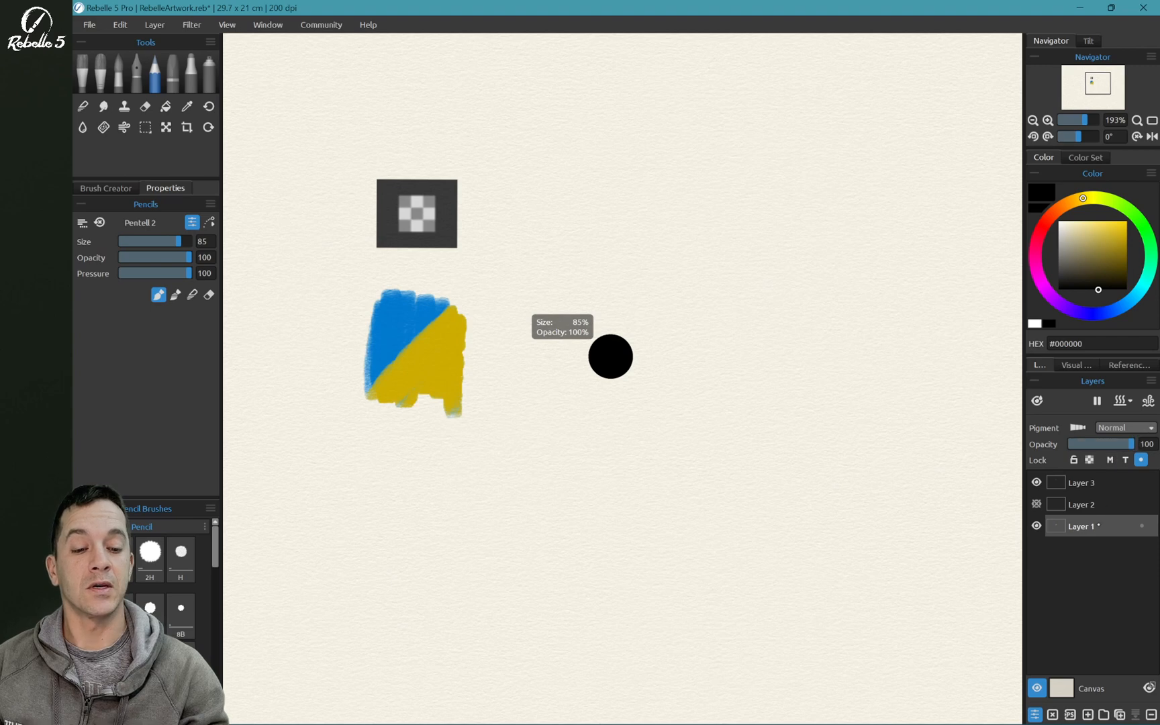
mouse_move(1109, 459)
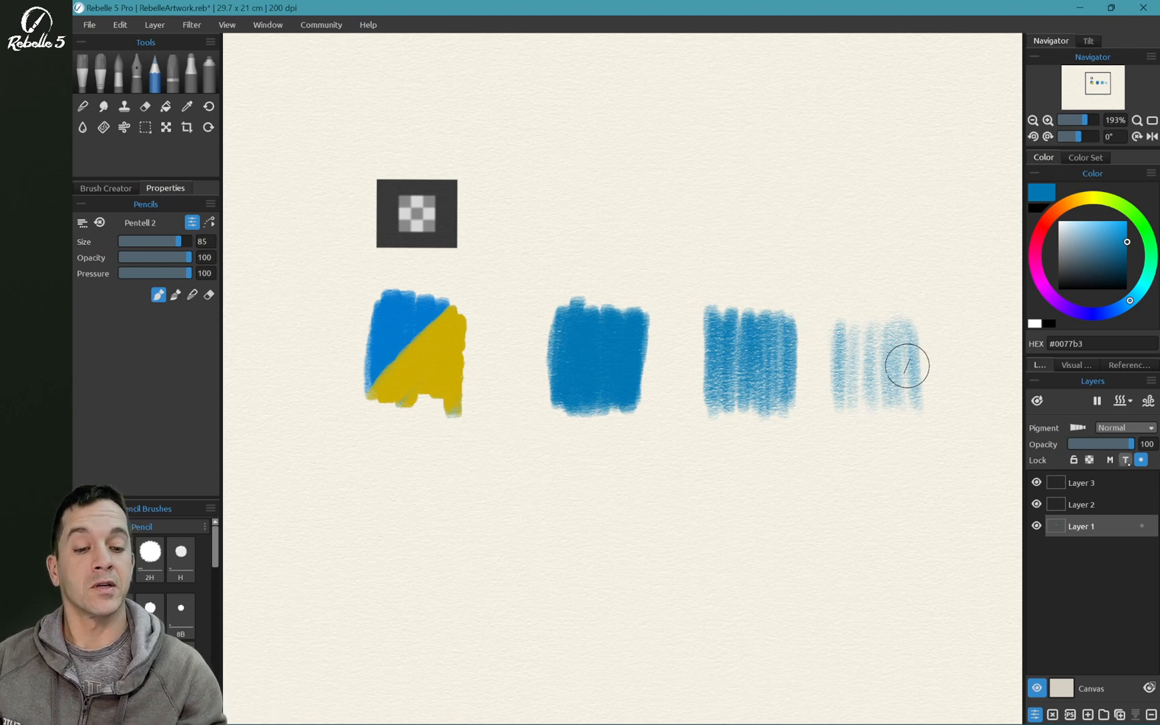
Paint three progressively fainter blue swatches on Layer 1 with the Pentell 2 pencil.
click(1109, 460)
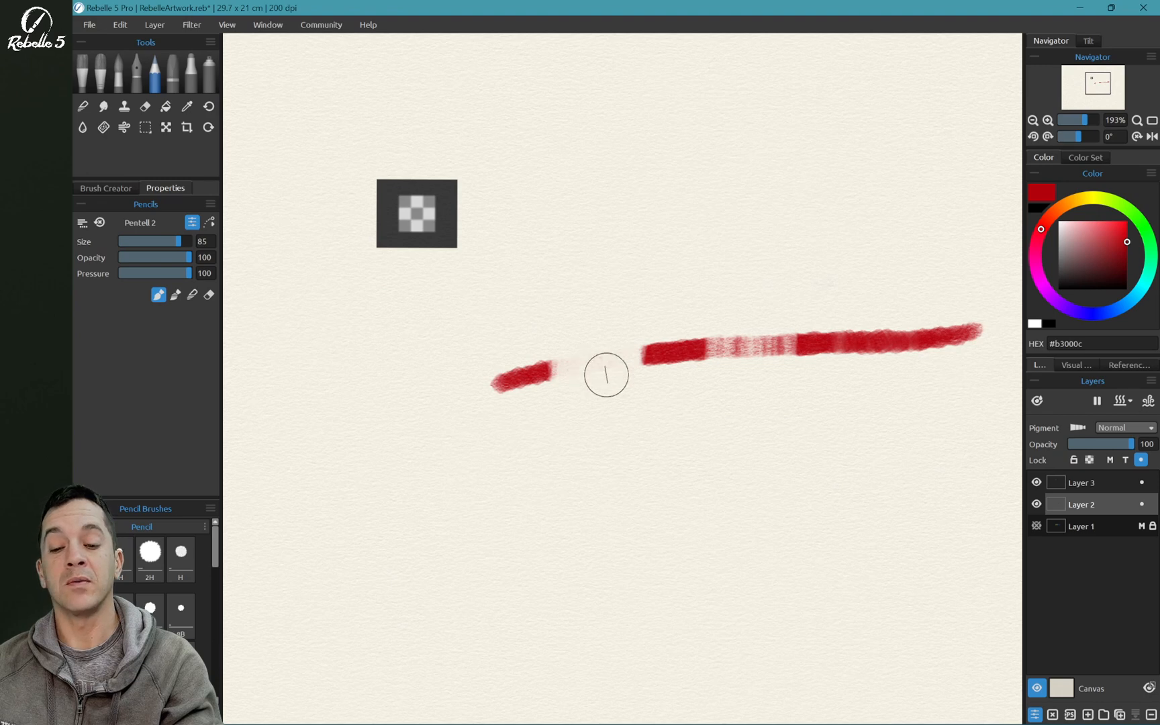
mouse_move(607, 329)
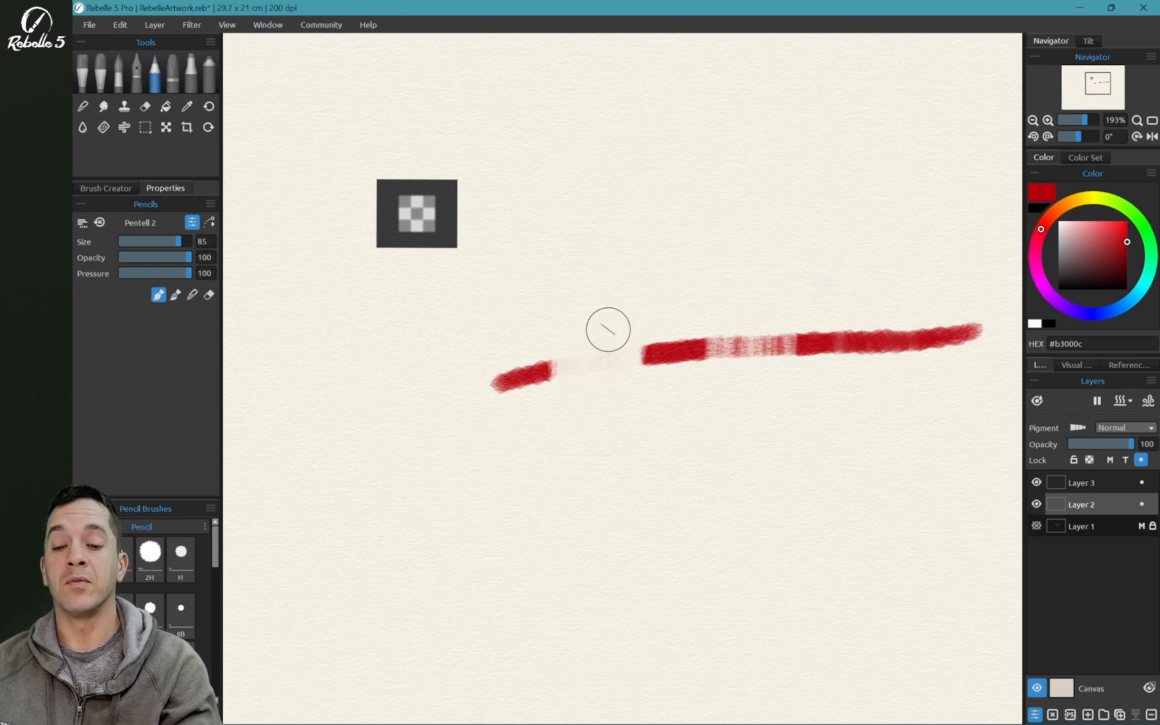
mouse_move(608, 357)
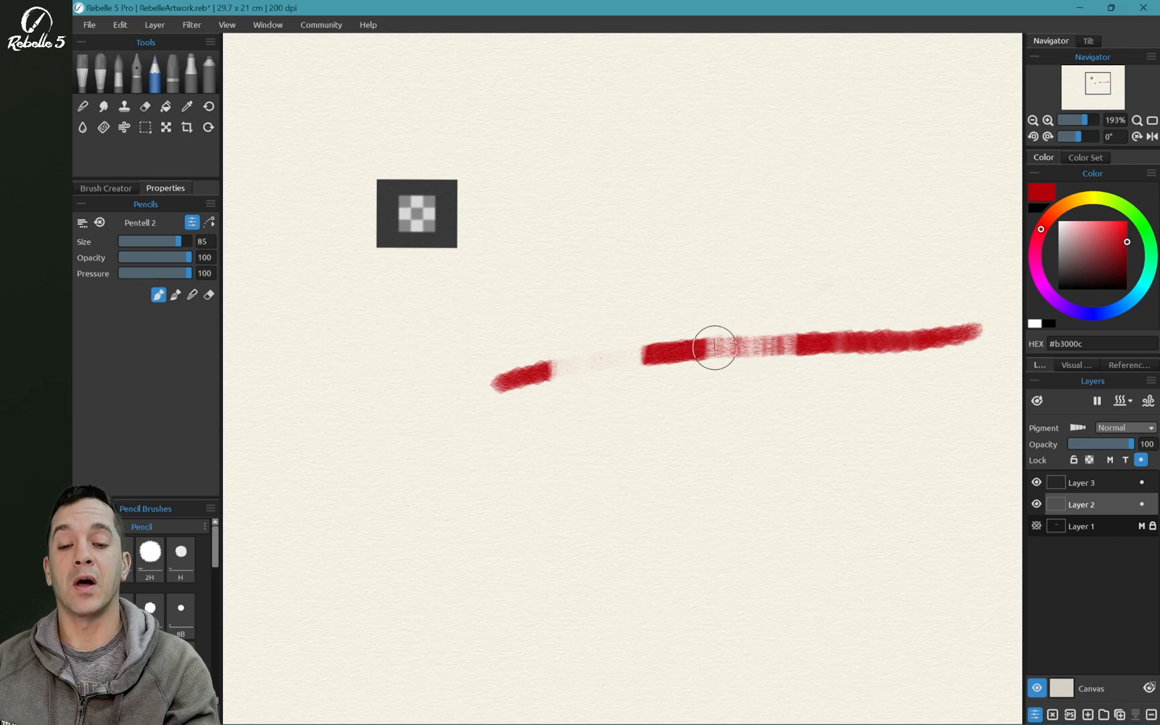
mouse_move(858, 340)
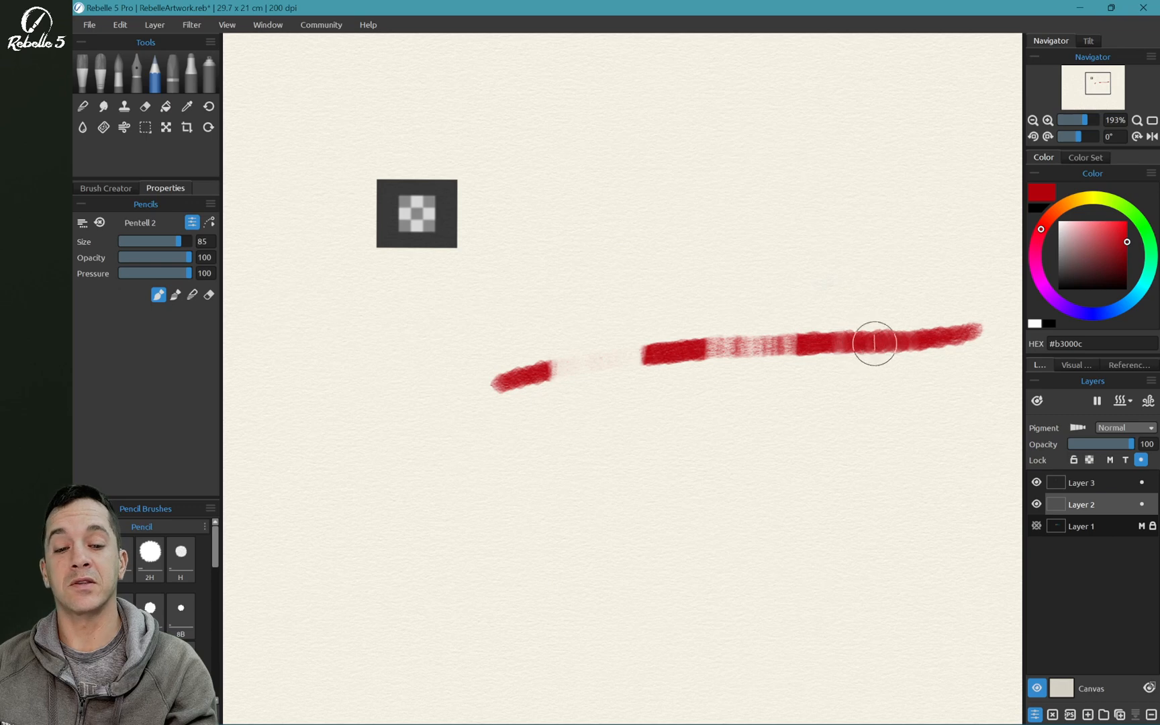
mouse_move(850, 346)
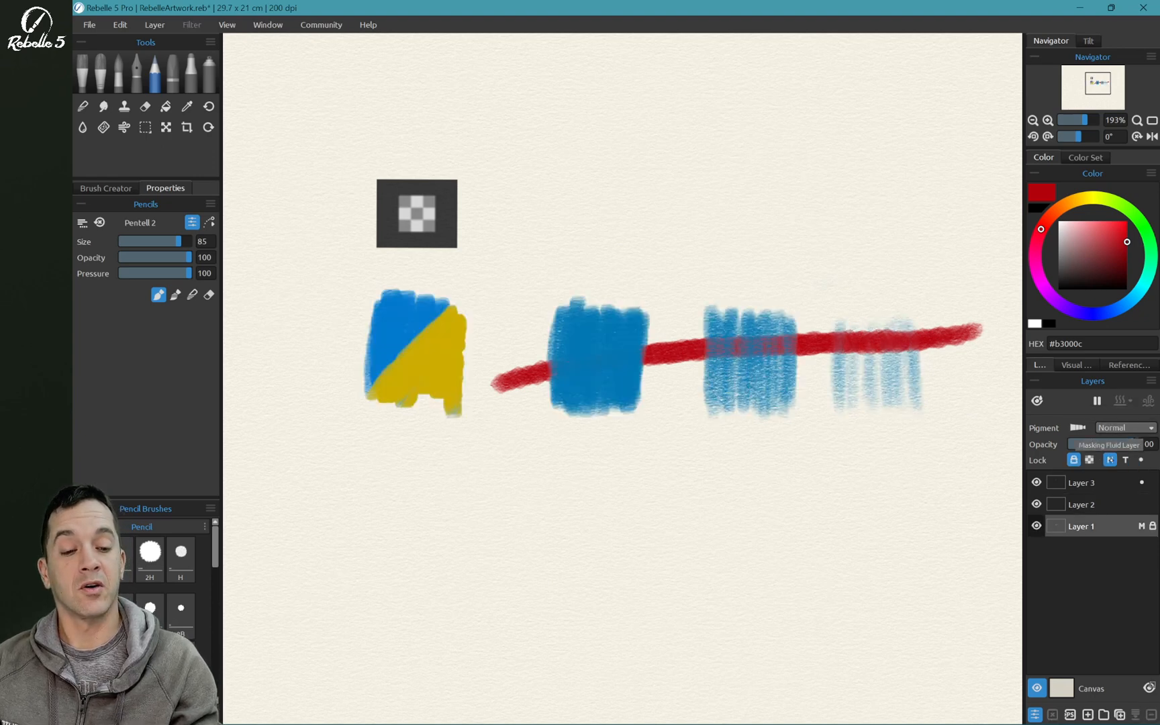
Switch to Layer 2 and remove the red stroke crossing the blue swatches.
click(1111, 459)
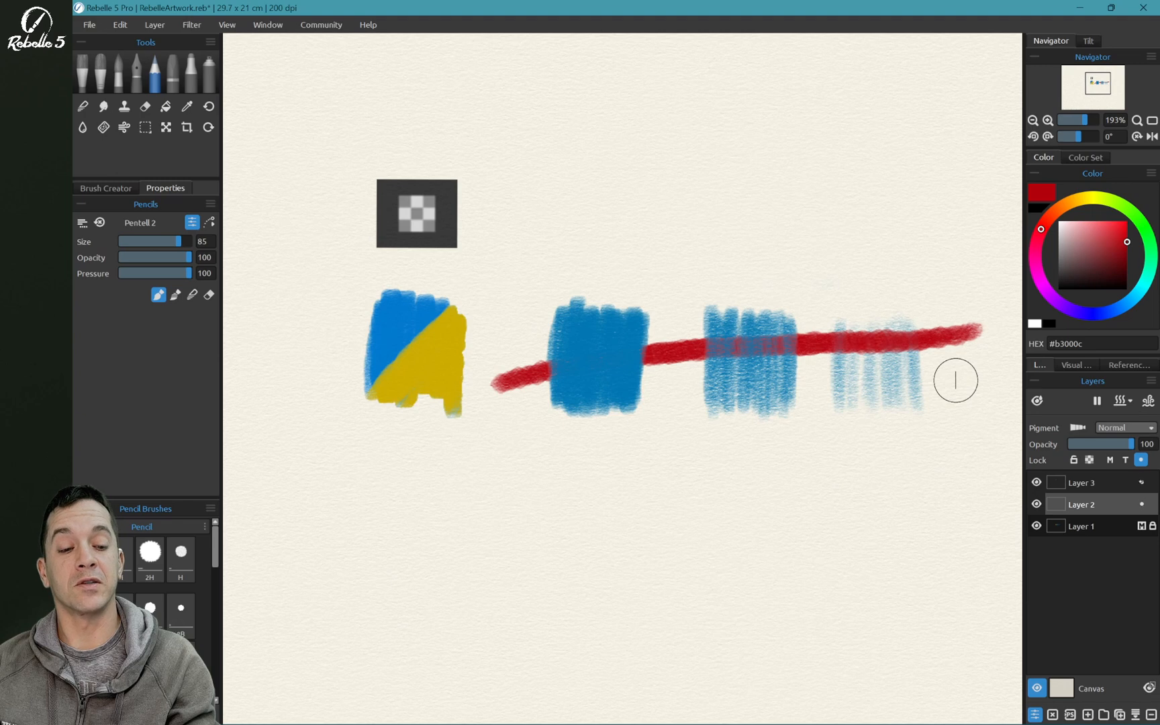
mouse_move(1142, 459)
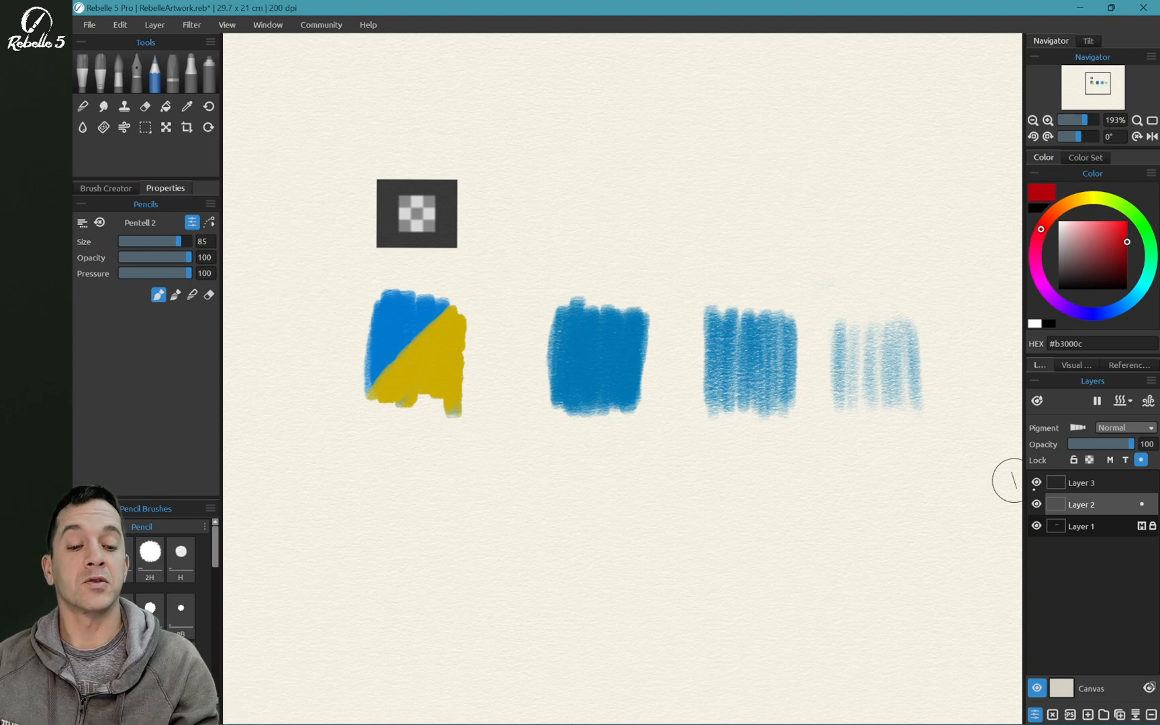
Lock transparency on Layer 2 so red hatching stays confined to the blue swatches.
click(1089, 459)
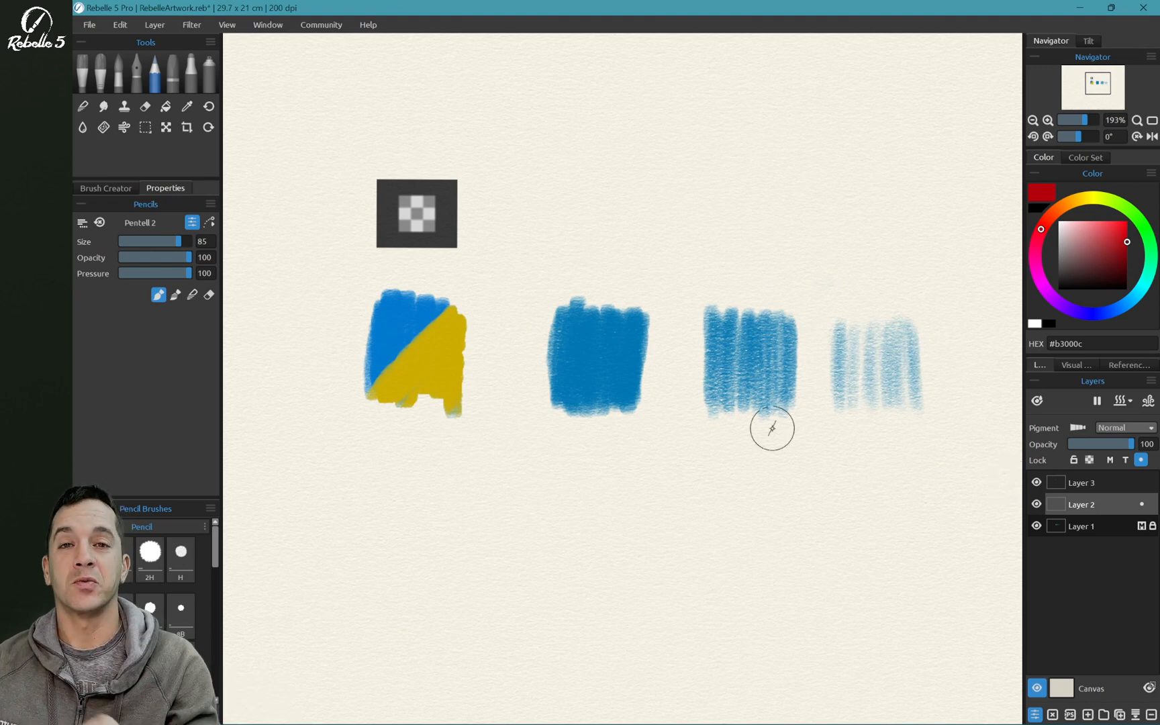
mouse_move(916, 343)
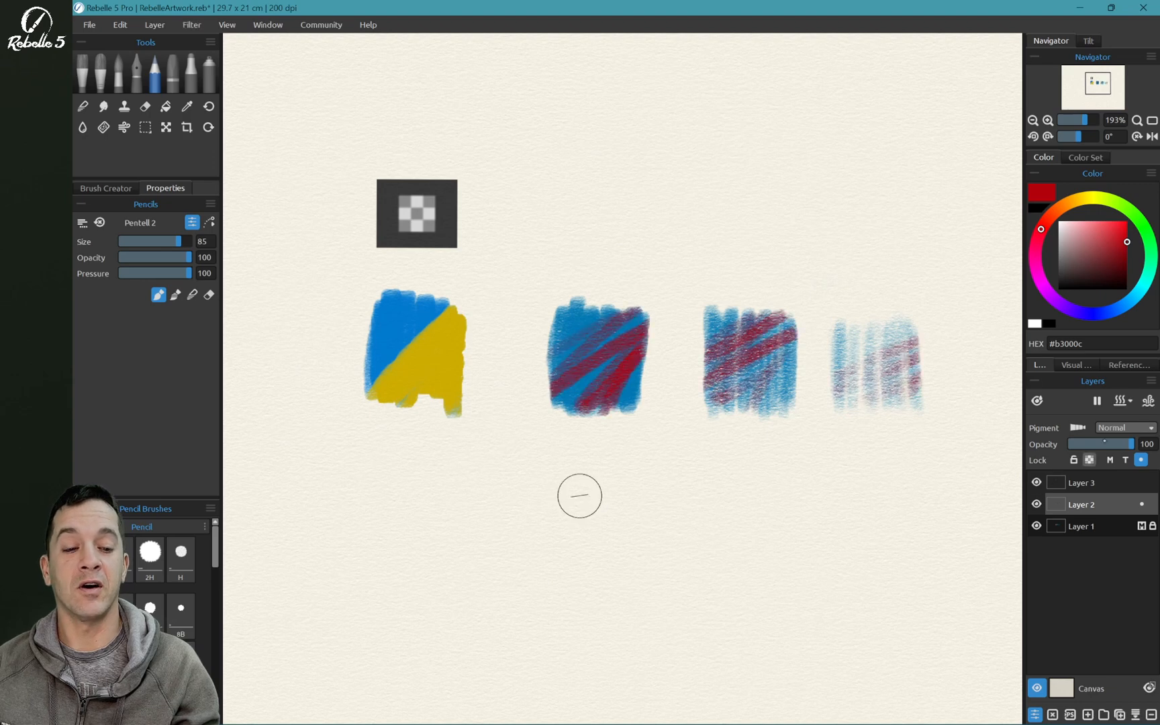
Blend Layer 2's red strokes in Screen, then Multiply, then back to Normal.
click(1124, 427)
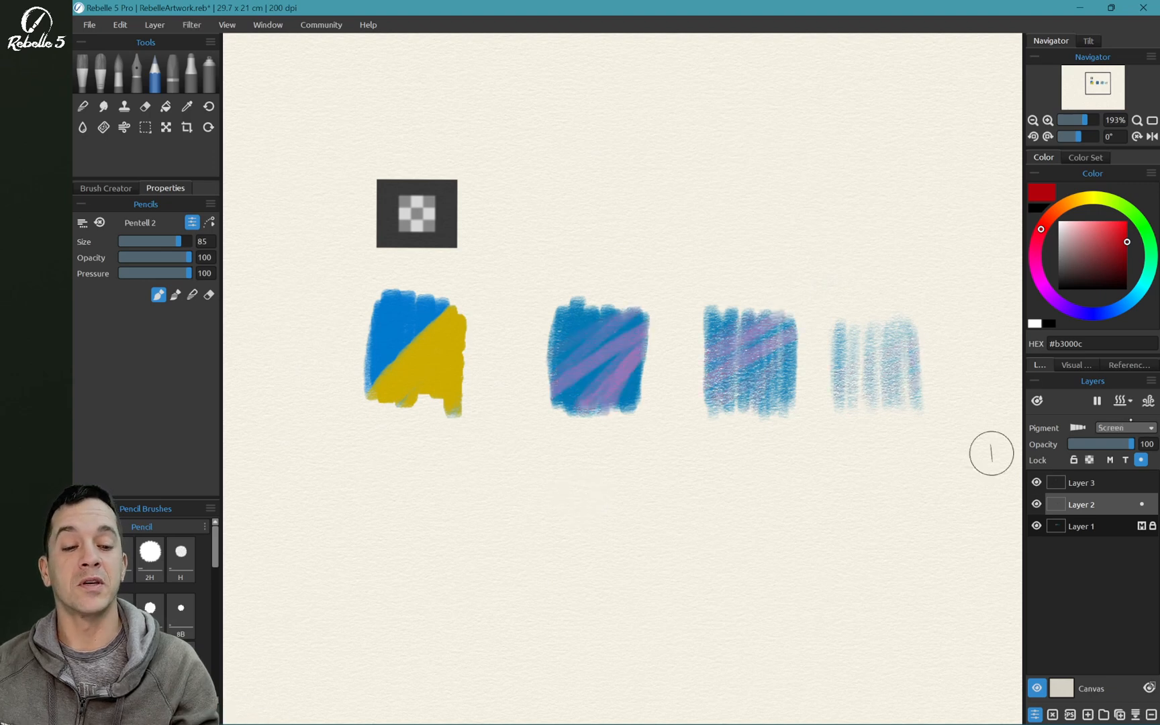
click(1121, 427)
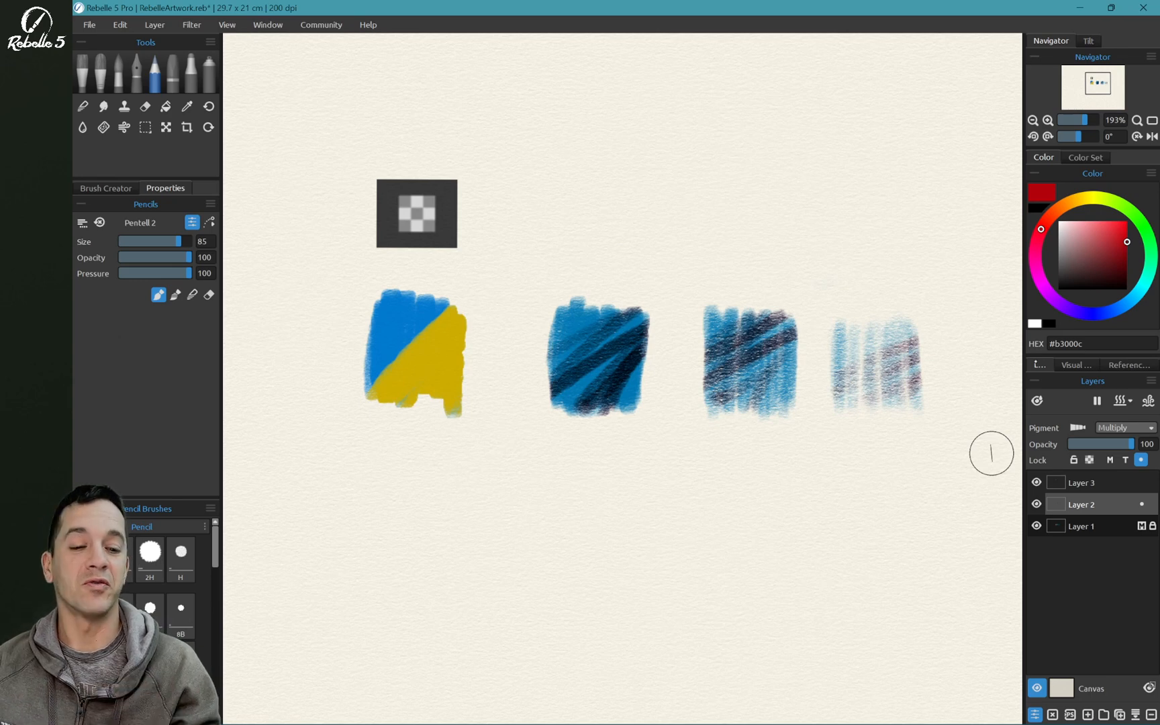
click(1124, 427)
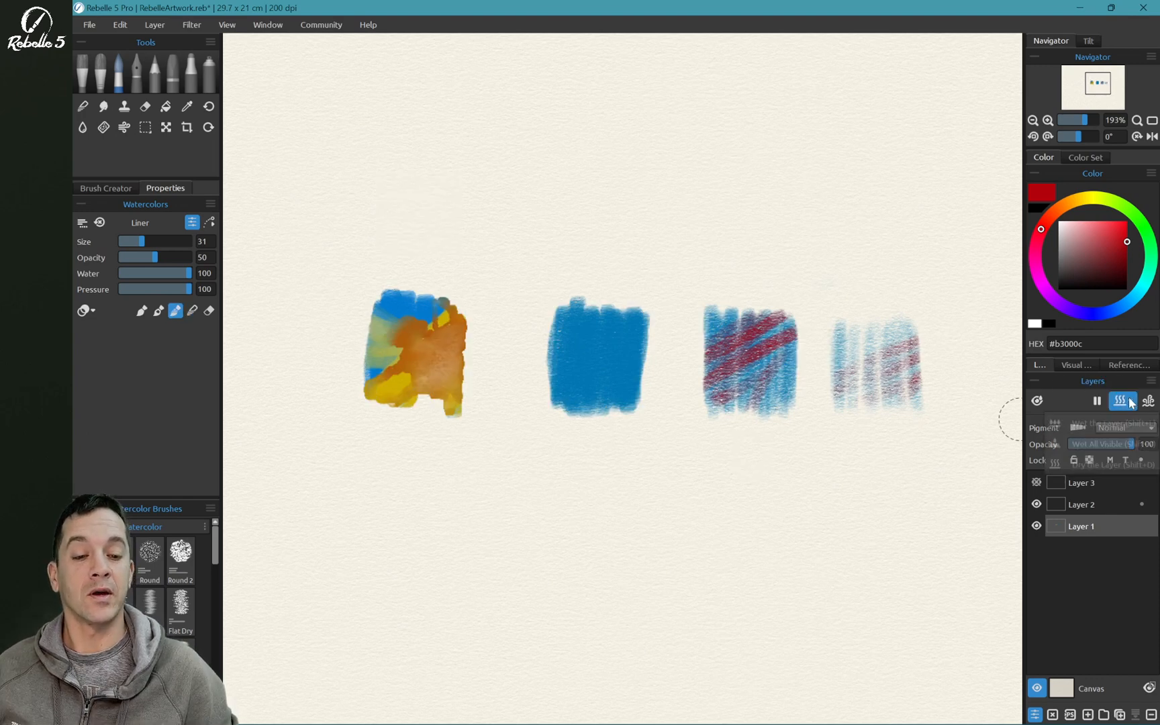
Wet Layer 1, then dry it again so the orange watercolour settles.
click(1123, 400)
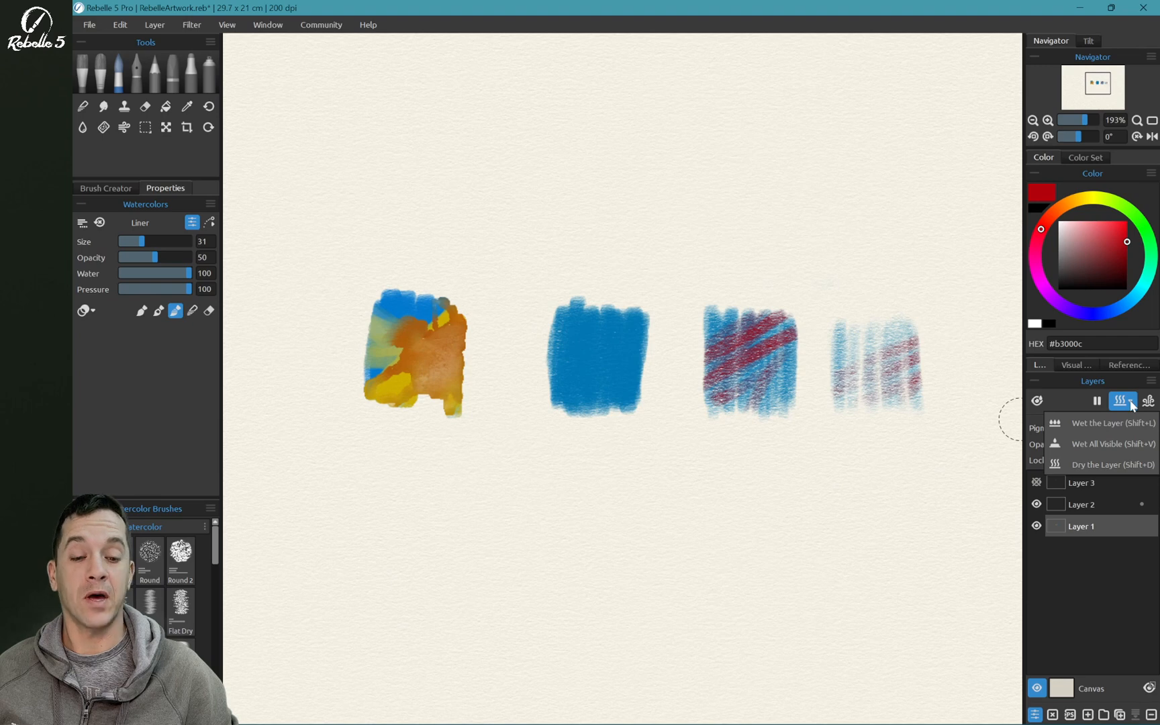
click(1122, 400)
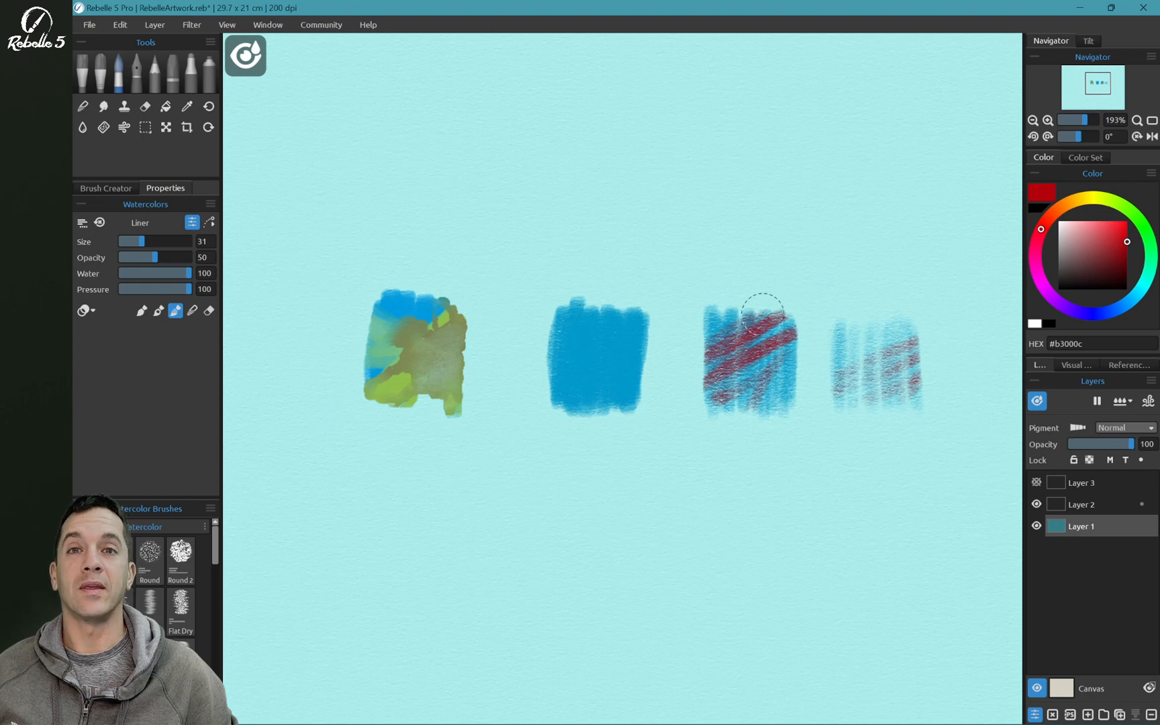
mouse_move(1044, 529)
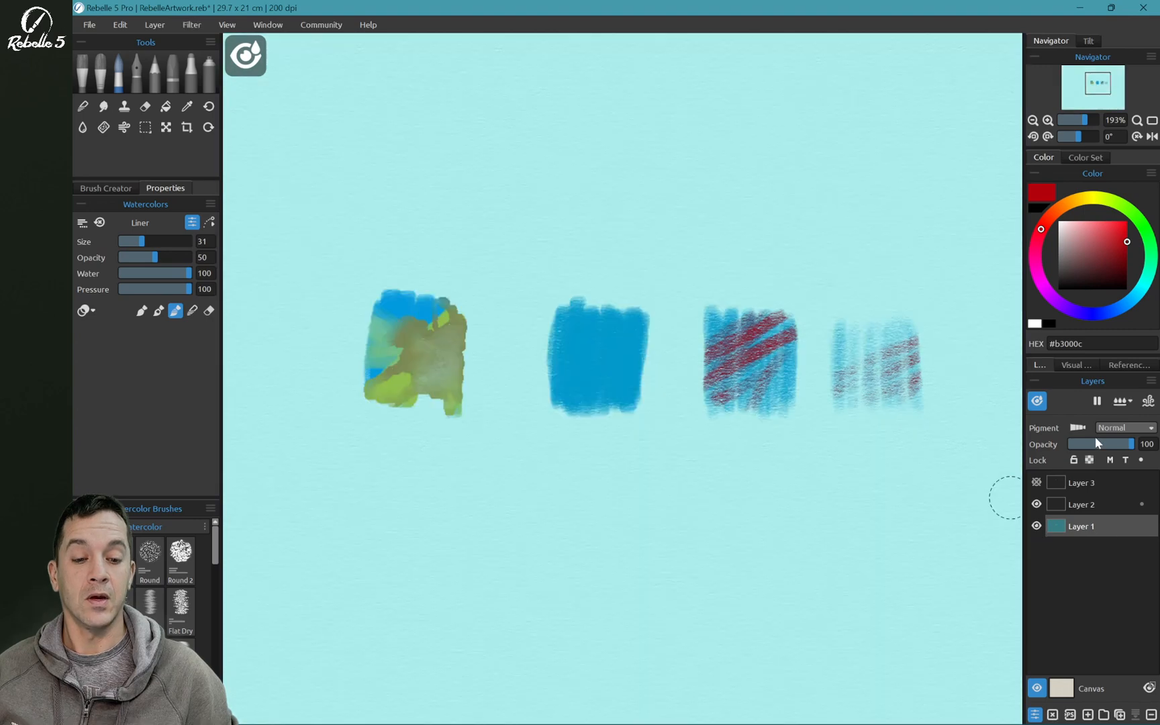
click(1121, 400)
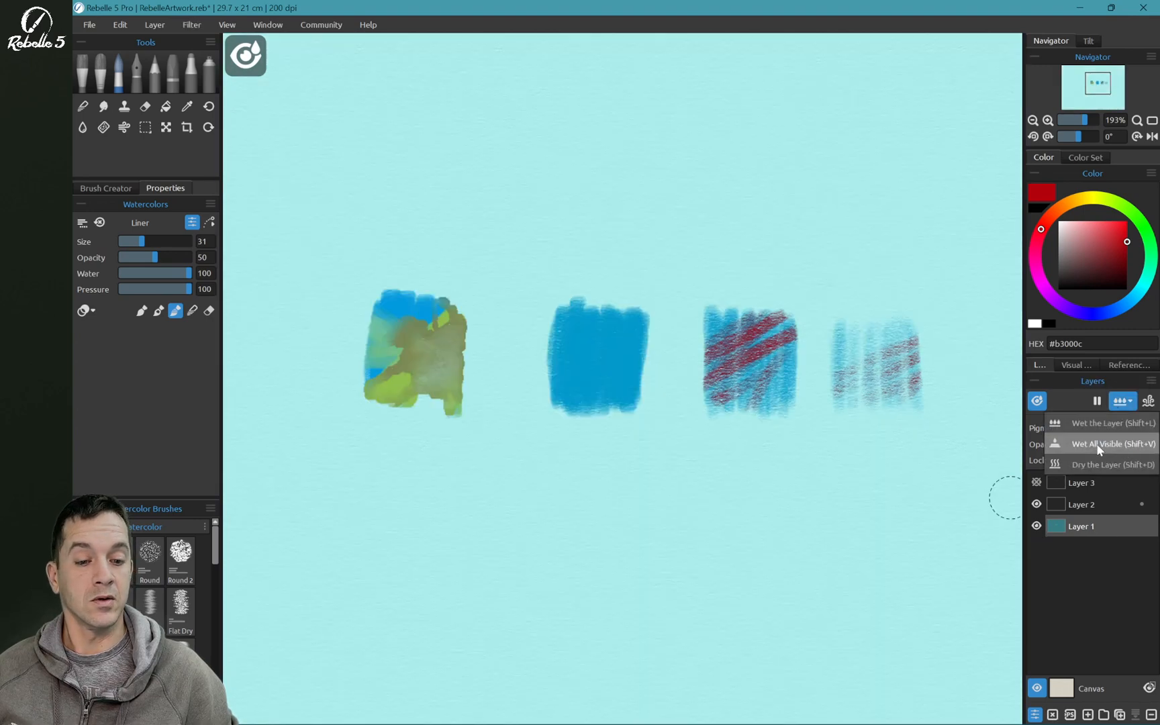
mouse_move(1113, 464)
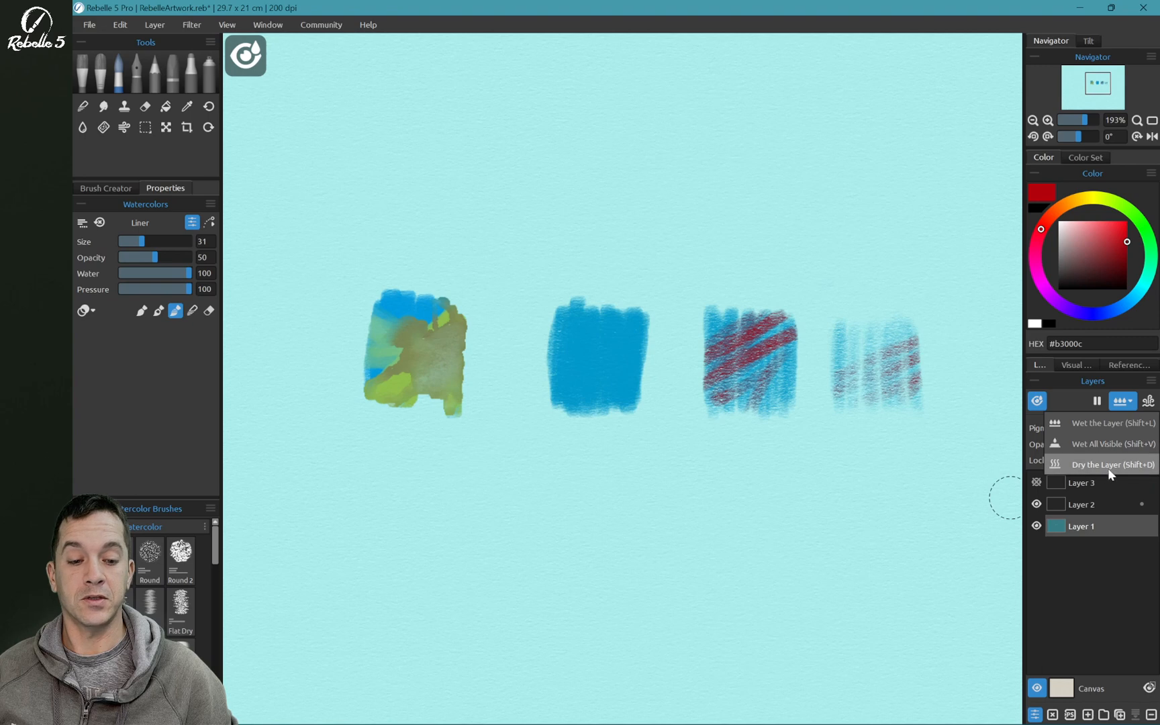
click(1113, 465)
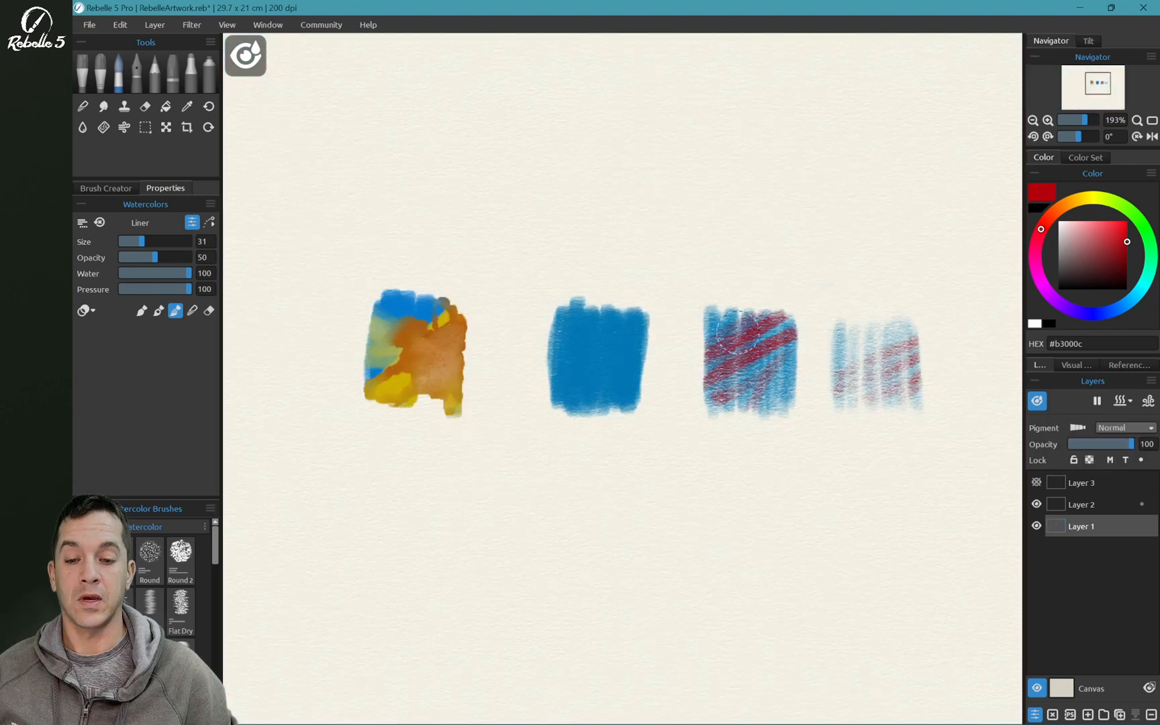
Wet All Visible layers (Shift+V) so the swatches become workable wet paint again.
click(1124, 400)
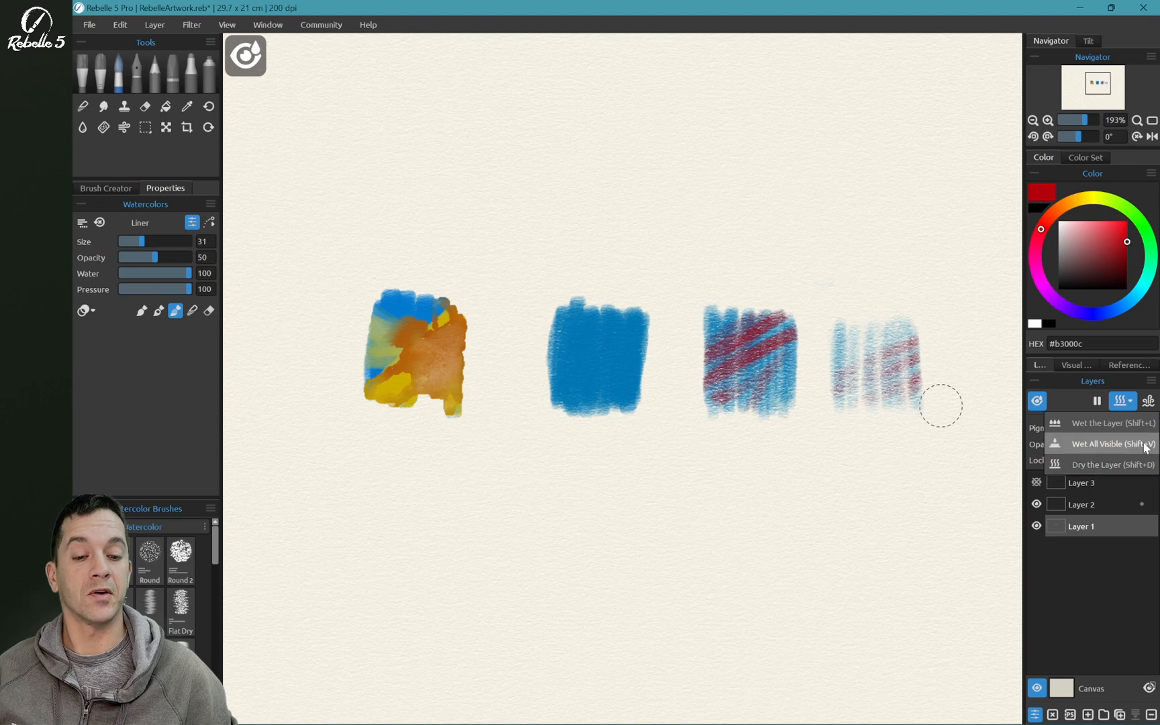
mouse_move(1102, 423)
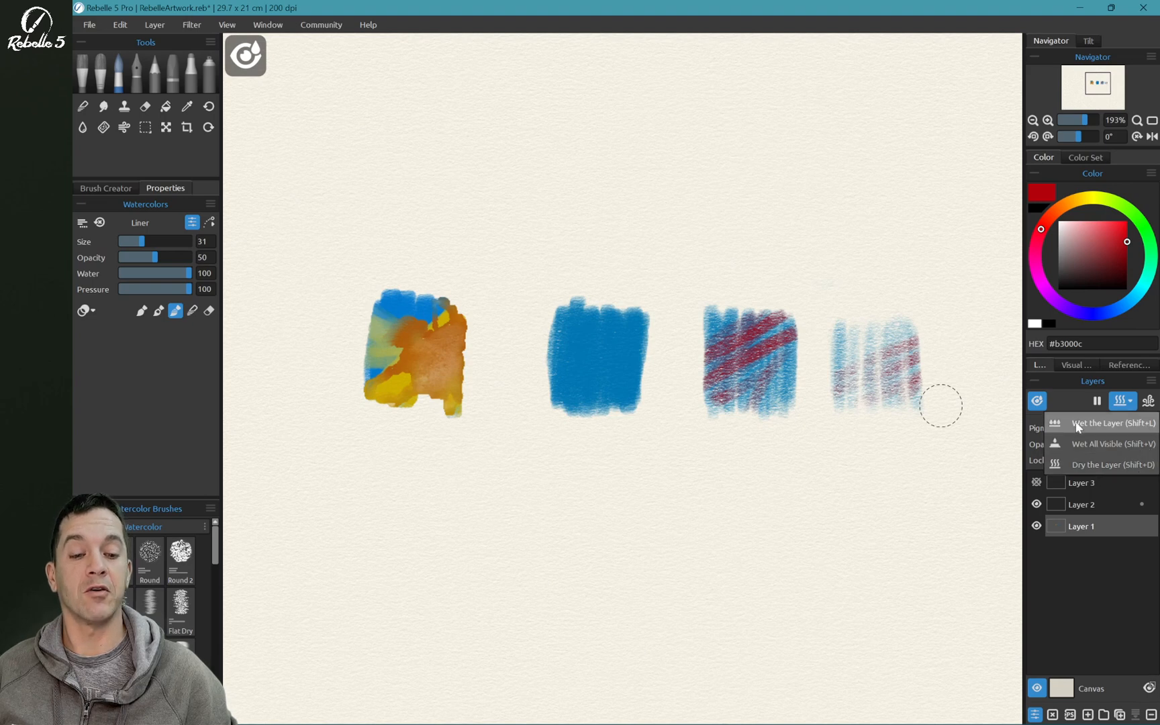
mouse_move(1099, 464)
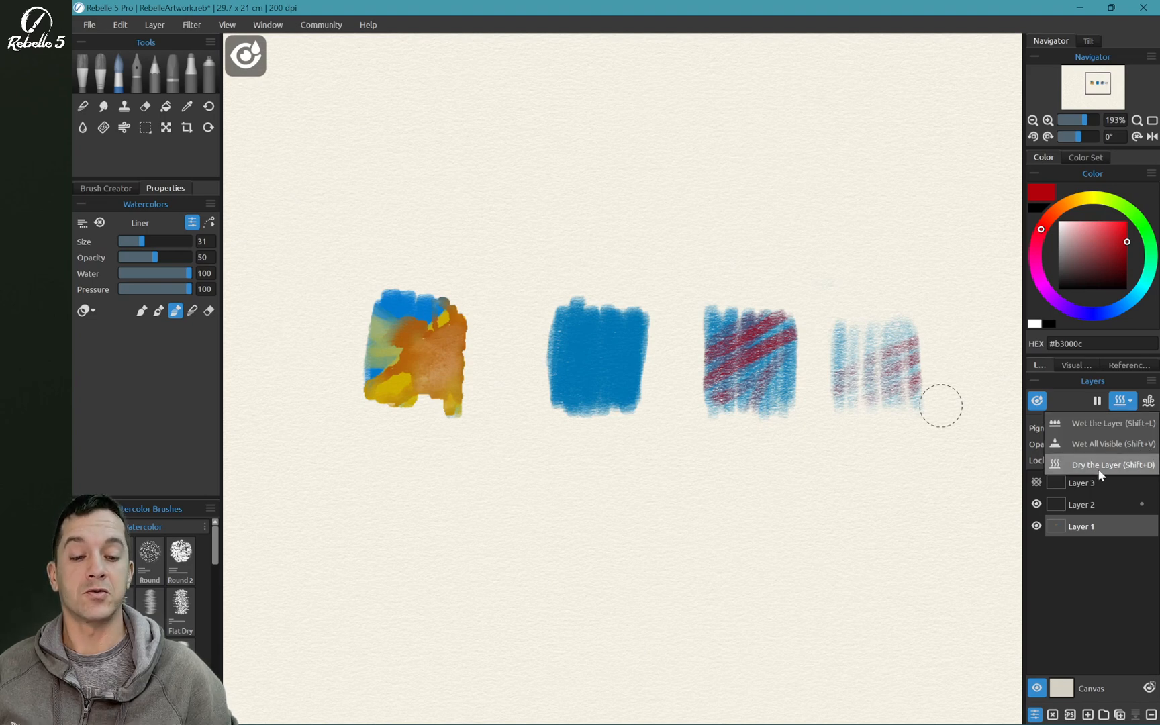
mouse_move(1102, 444)
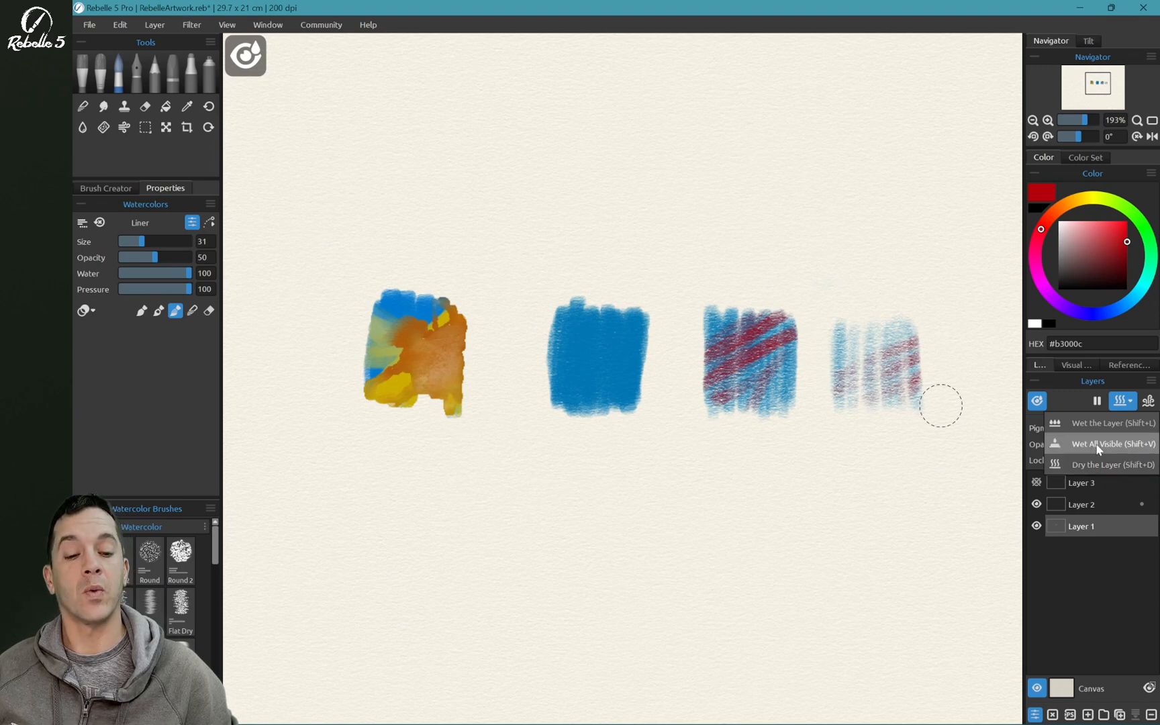
click(1109, 443)
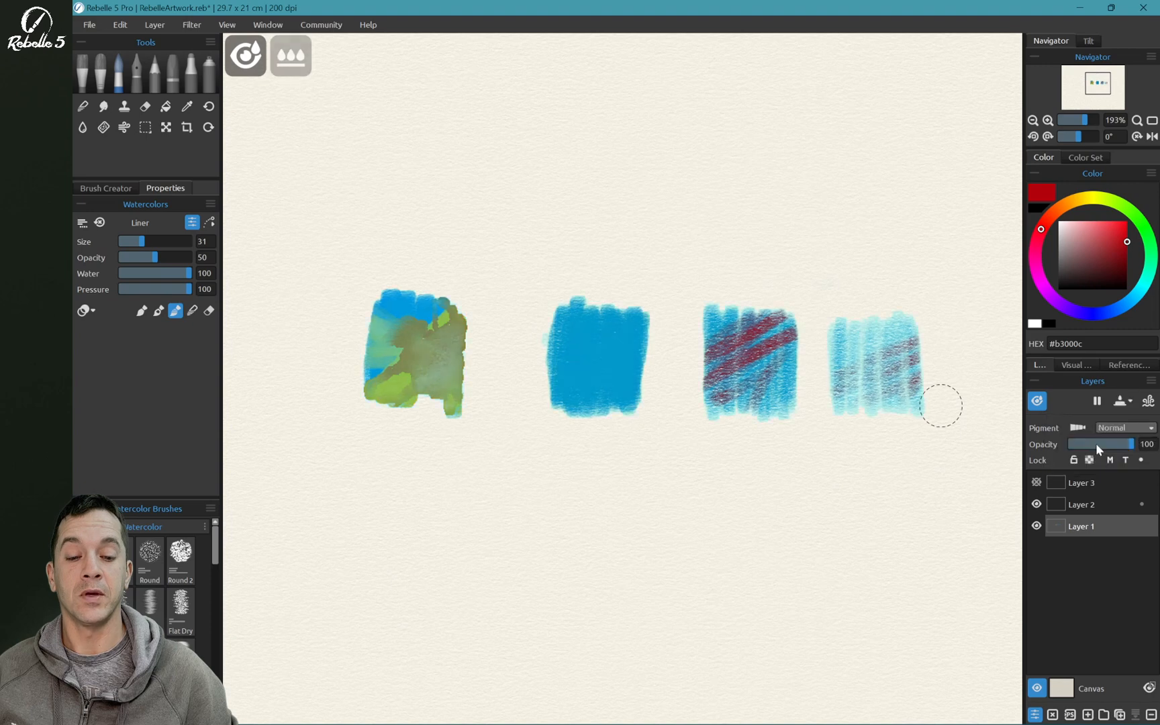